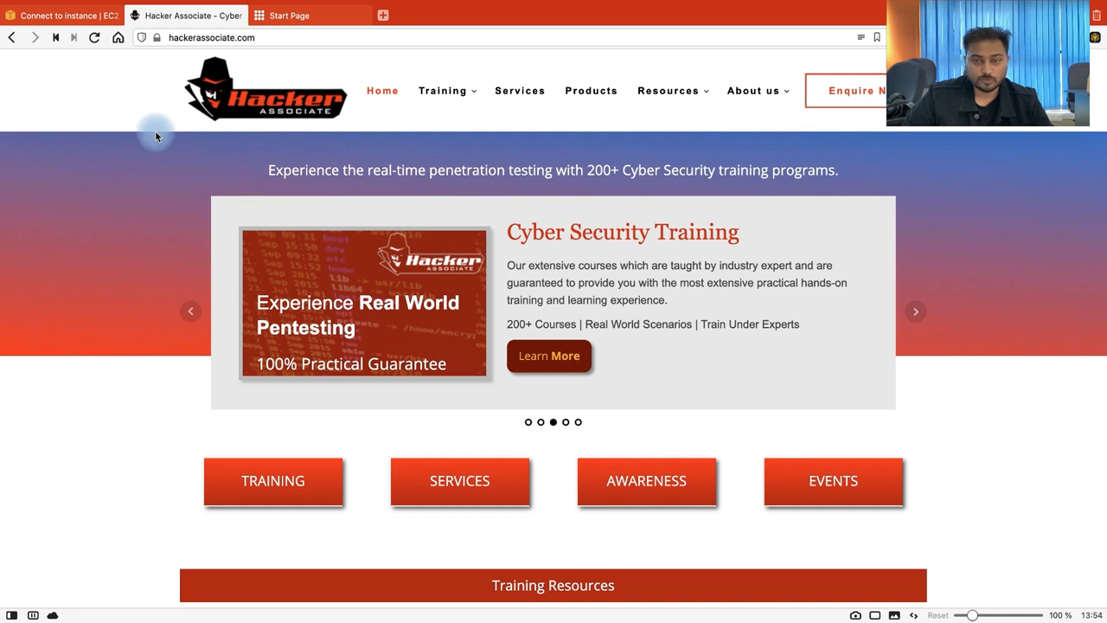
Scroll through the Linux OS notes in Sublime Text and return to the browser's EC2 Instances page.
click(61, 16)
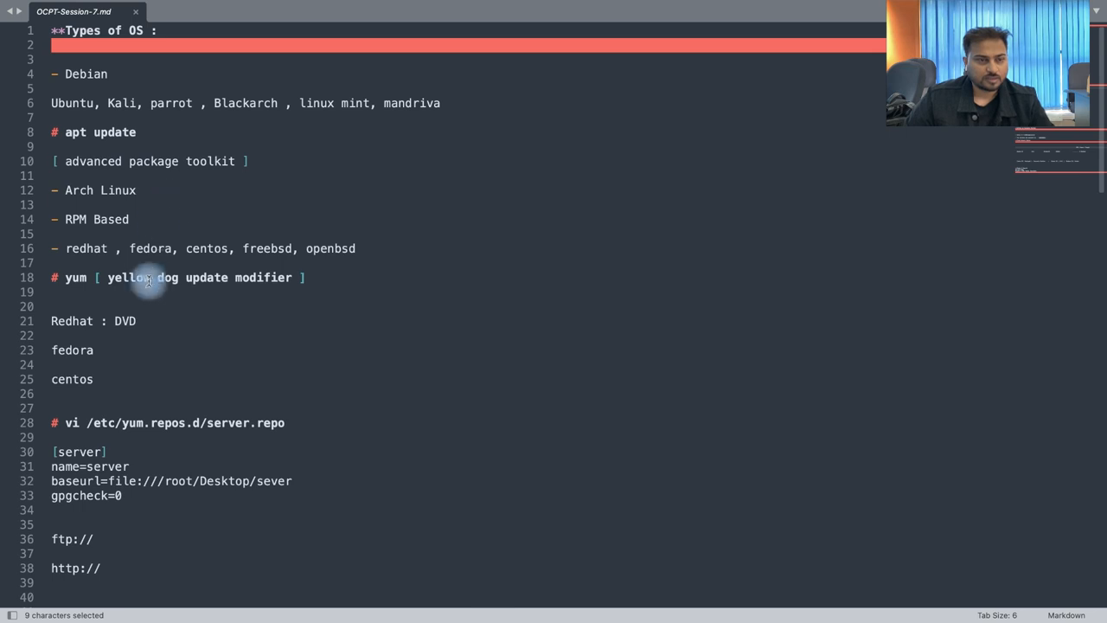
scroll(down, 3)
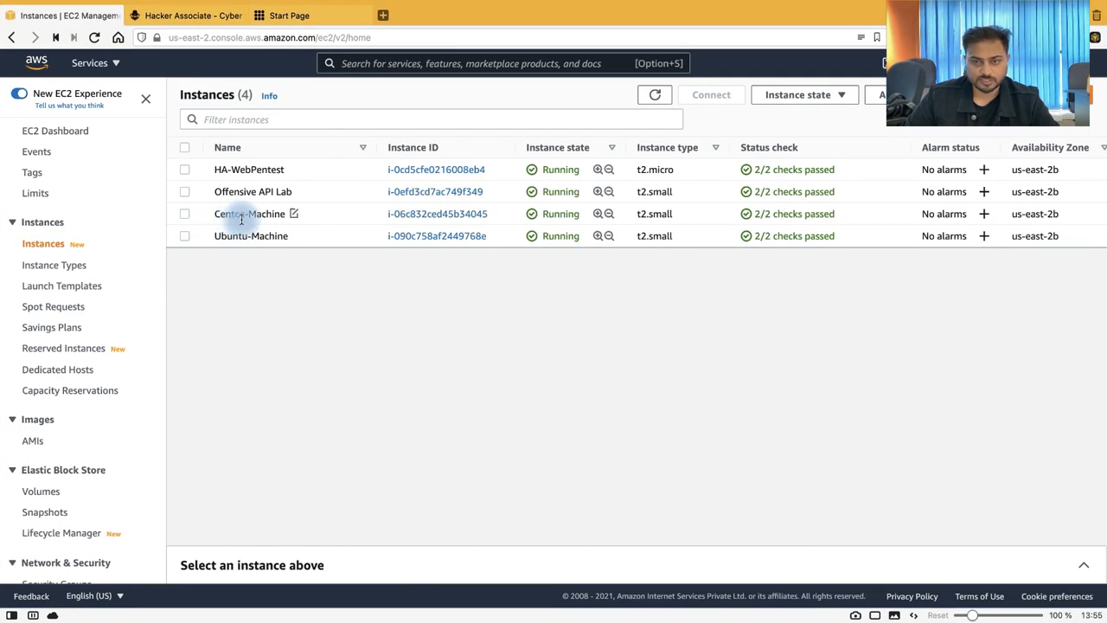
Look up Centos-Machine's connection info and public IP 18.117.248.145, then start a fresh browser tab.
click(183, 215)
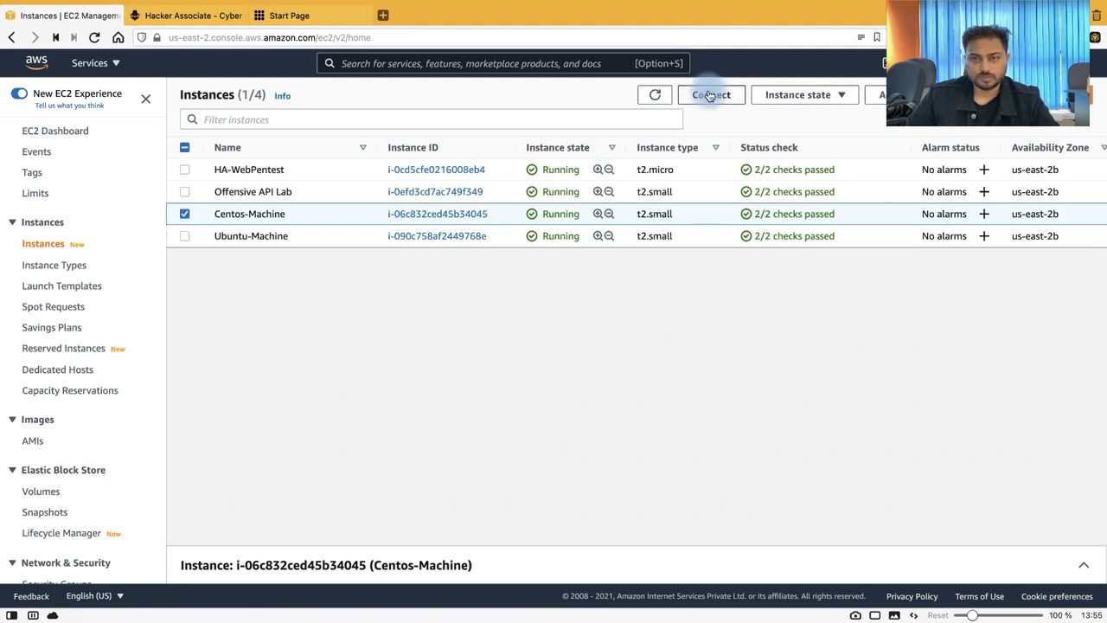
click(711, 93)
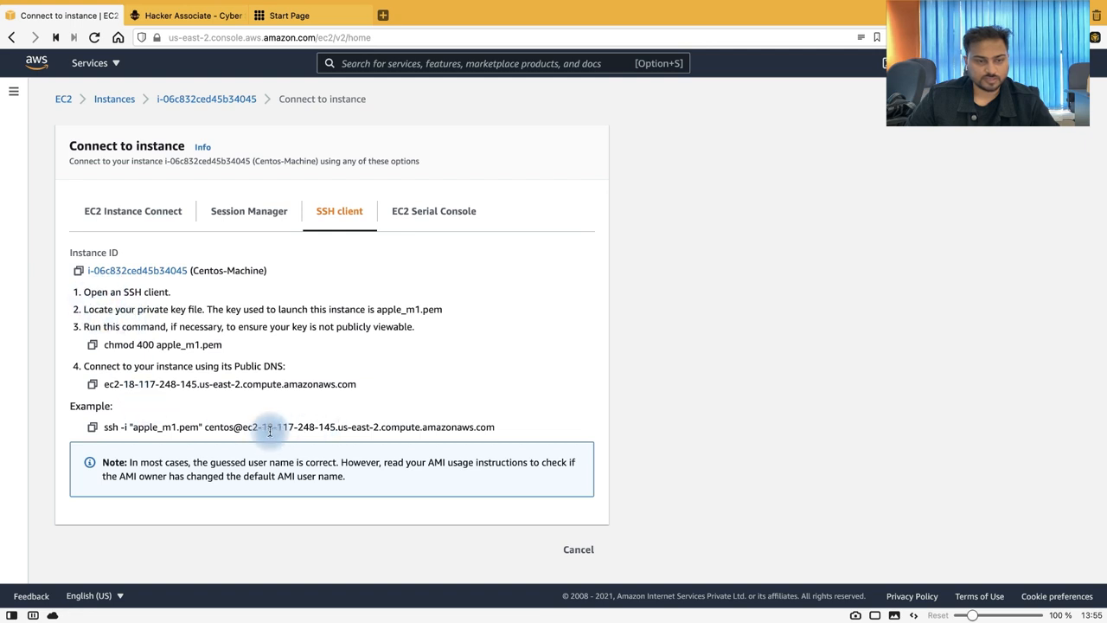
drag(258, 425, 338, 425)
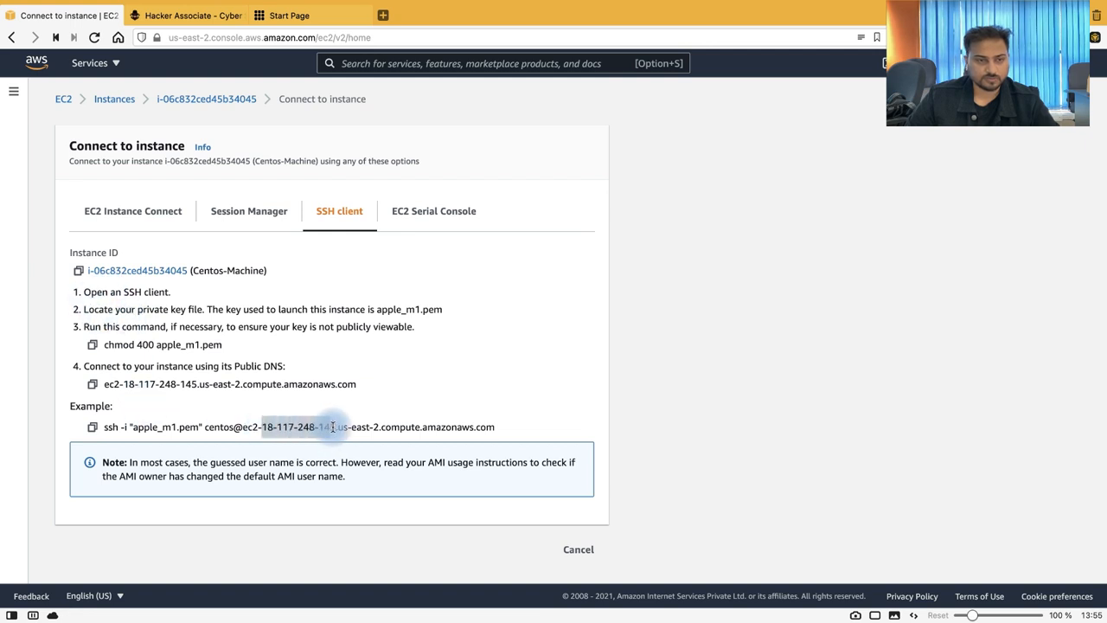
click(577, 549)
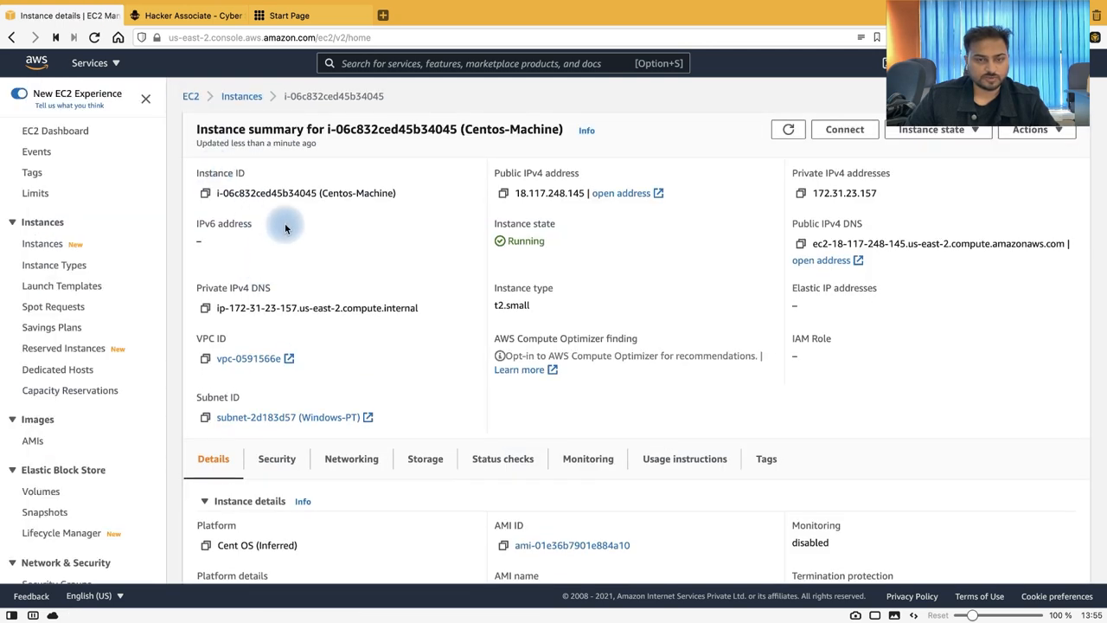
click(501, 194)
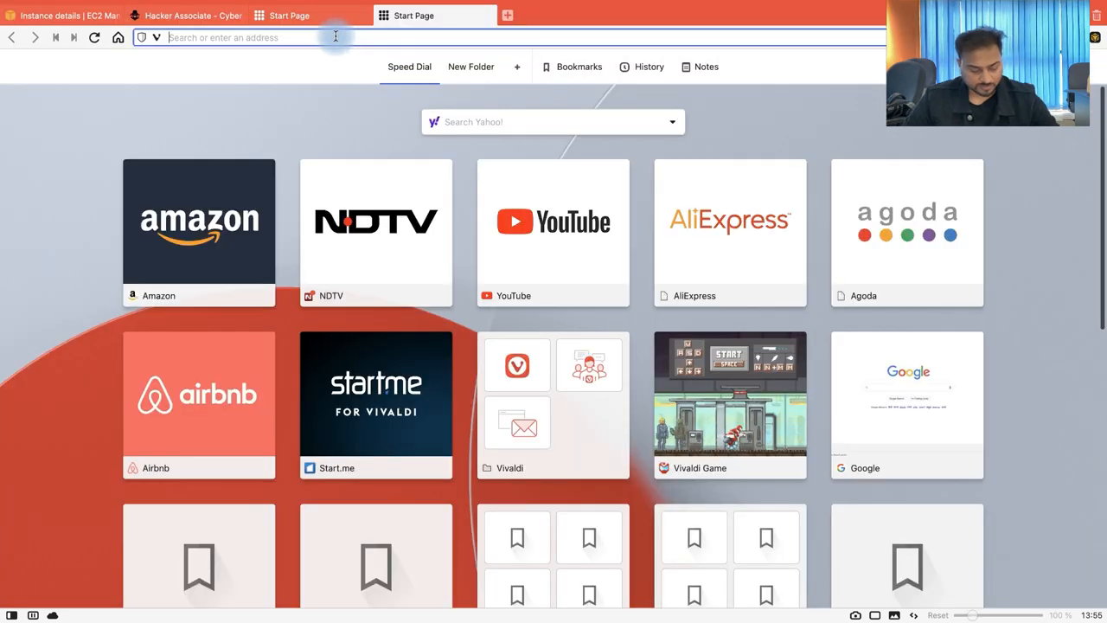
Load the Guacamole web interface at 18.117.248.145:8080, trimming the URL down to host and port.
text(18.117.248.145:8080/guacamole/)
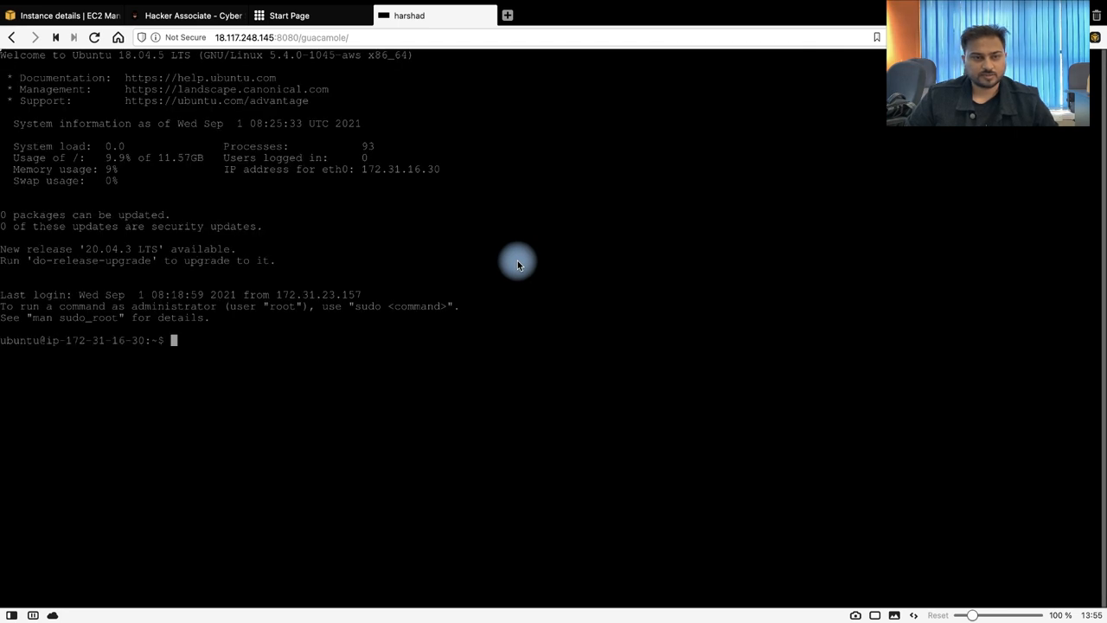
mouse_move(89, 352)
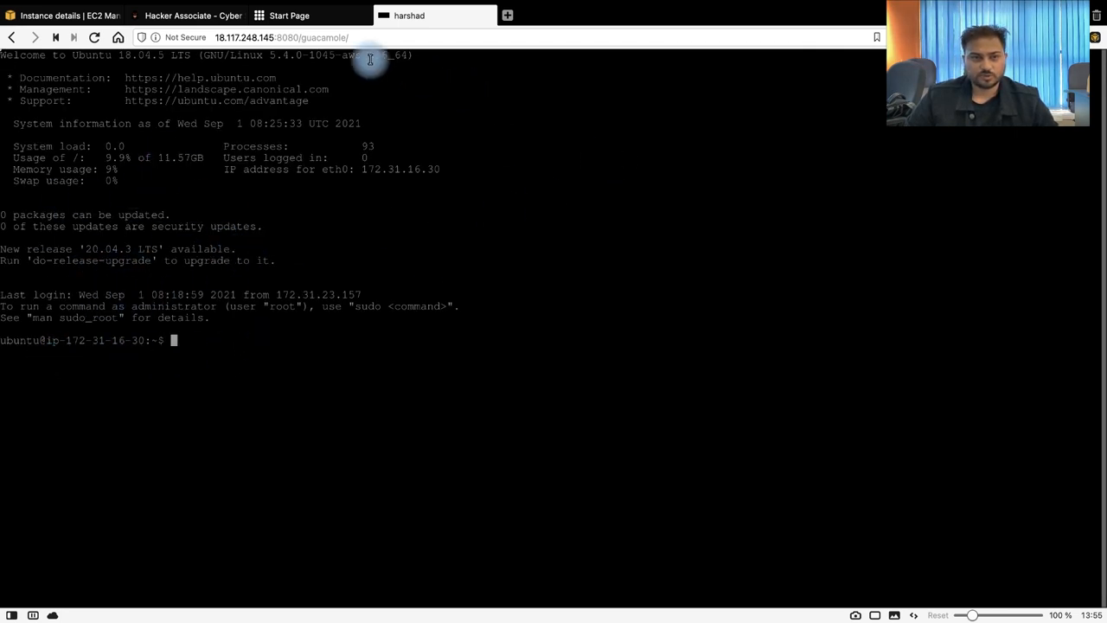
click(345, 38)
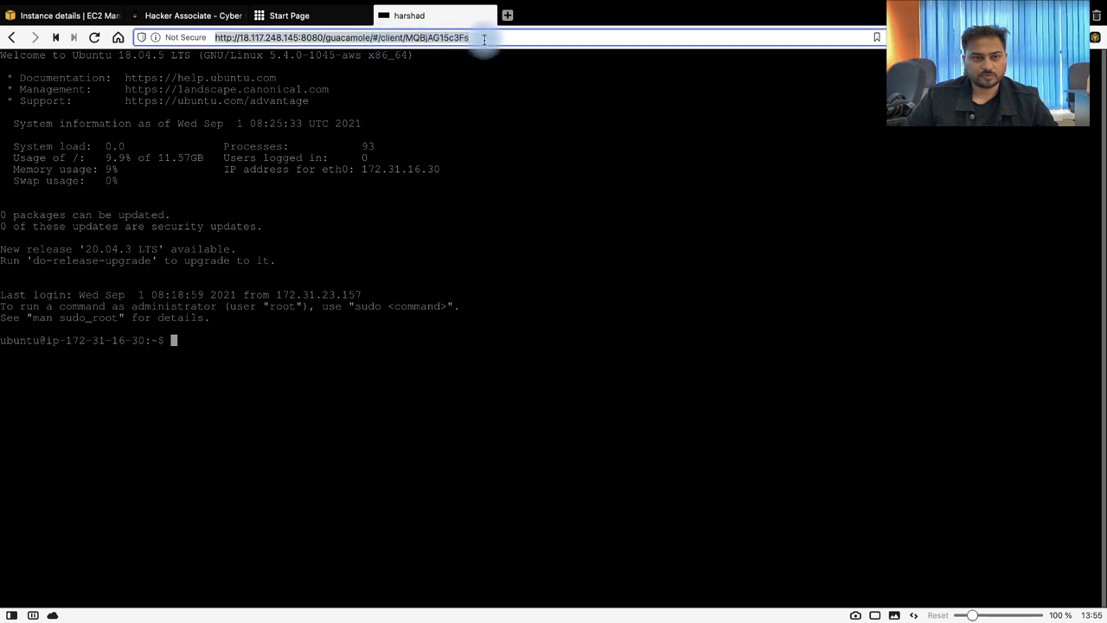
click(346, 38)
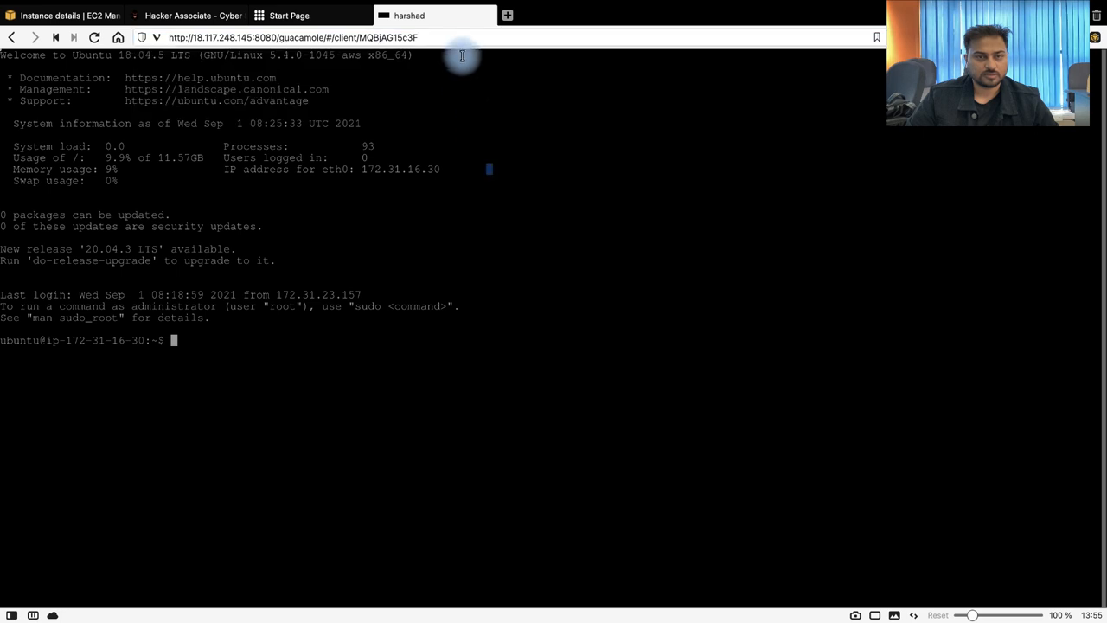
click(303, 38)
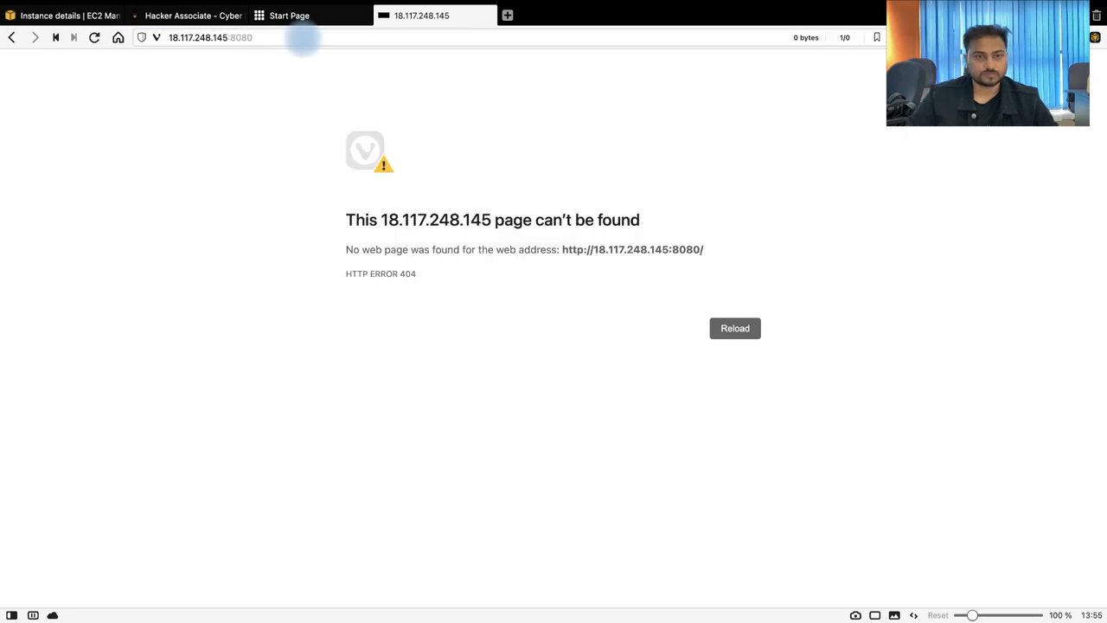
mouse_move(294, 59)
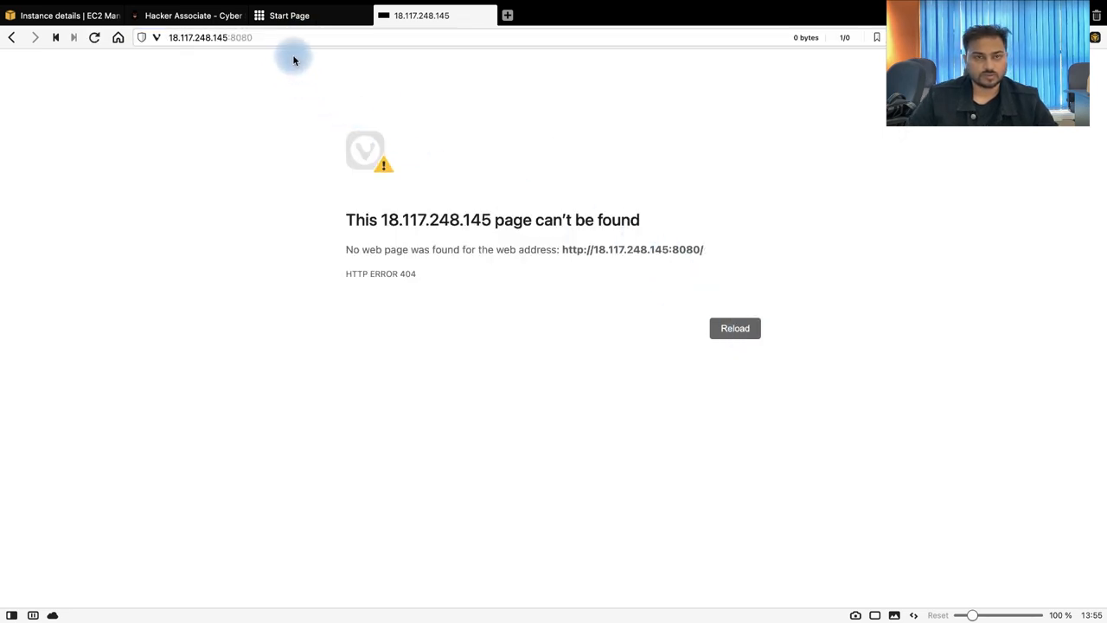
click(66, 16)
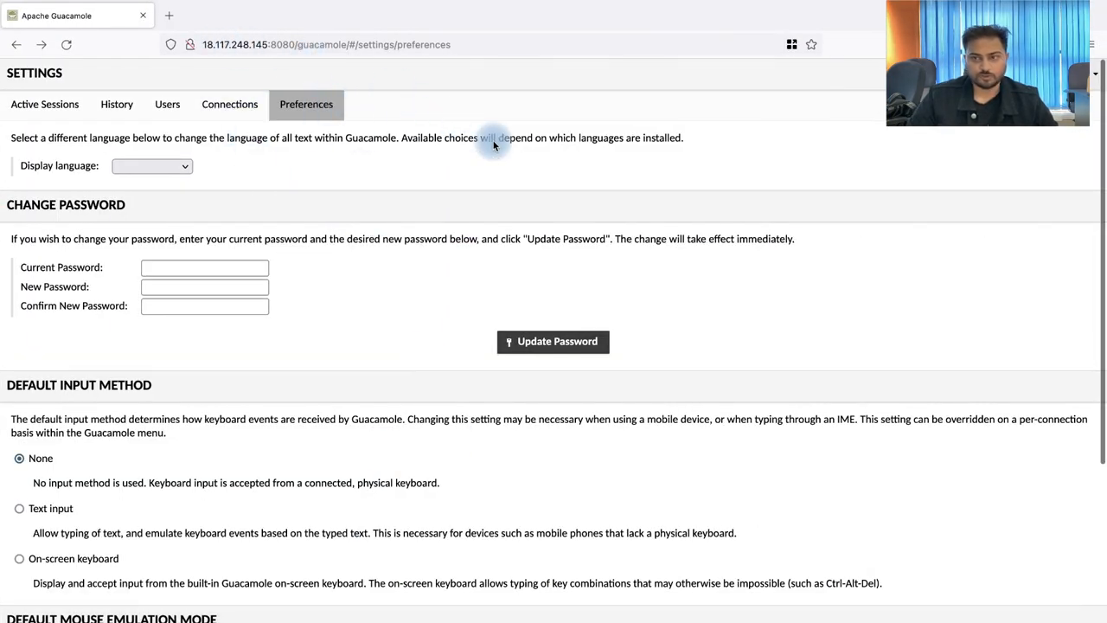
Navigate Guacamole settings from Active Sessions to the empty Connections list.
click(45, 103)
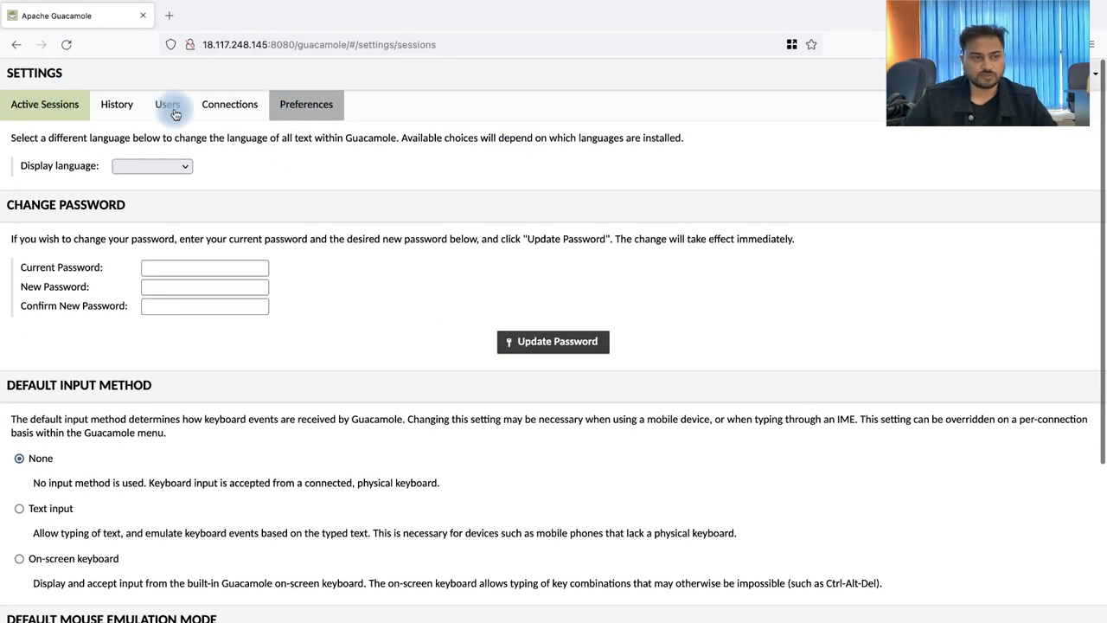
click(45, 104)
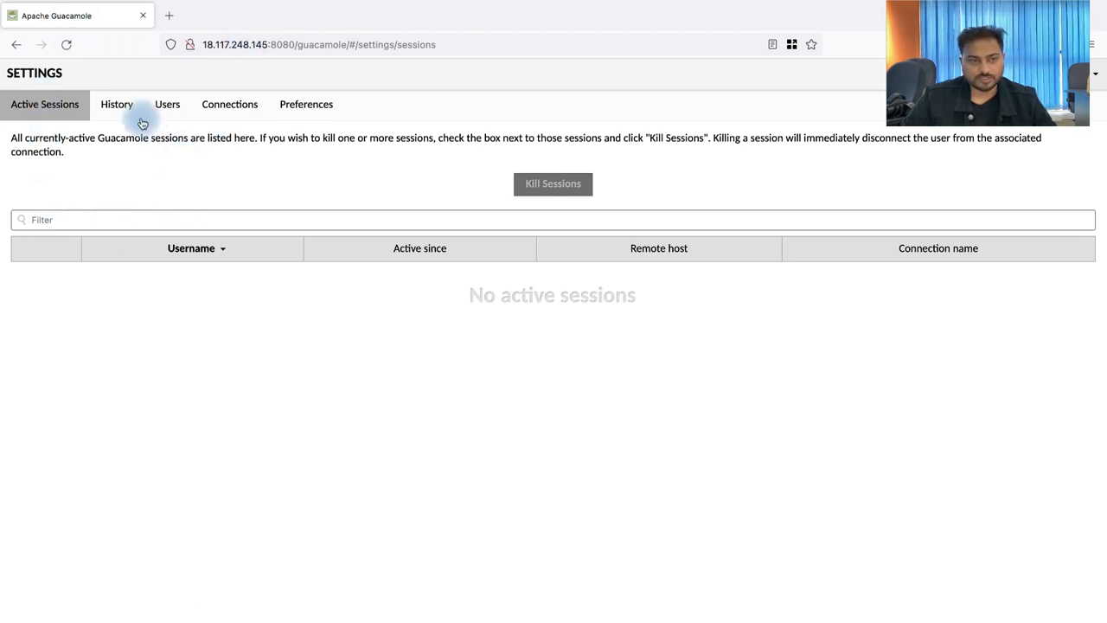
click(166, 104)
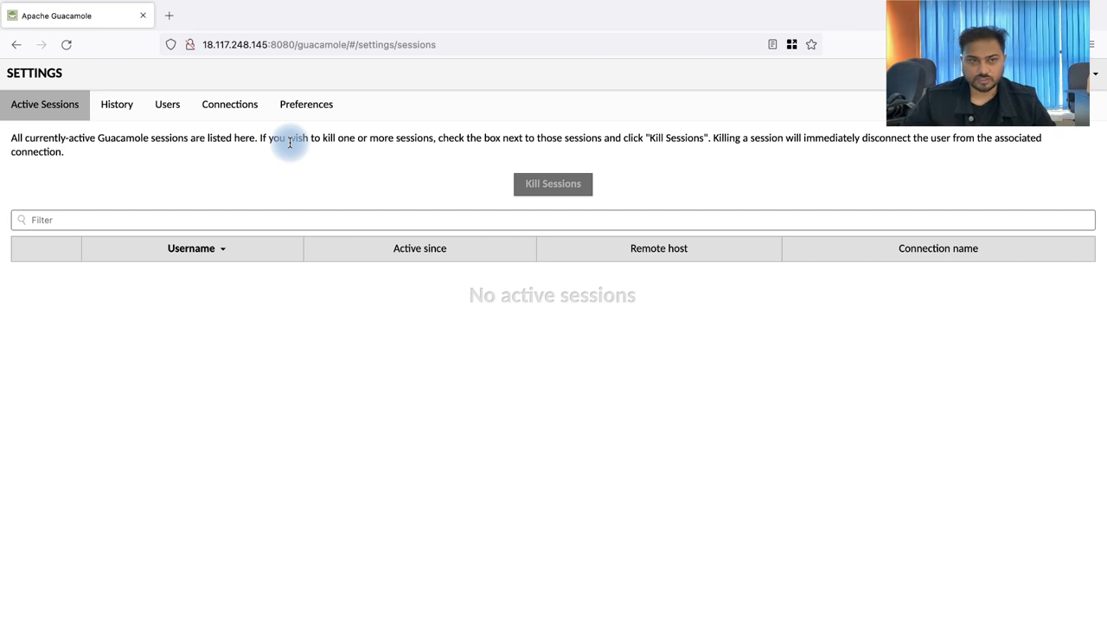
click(228, 103)
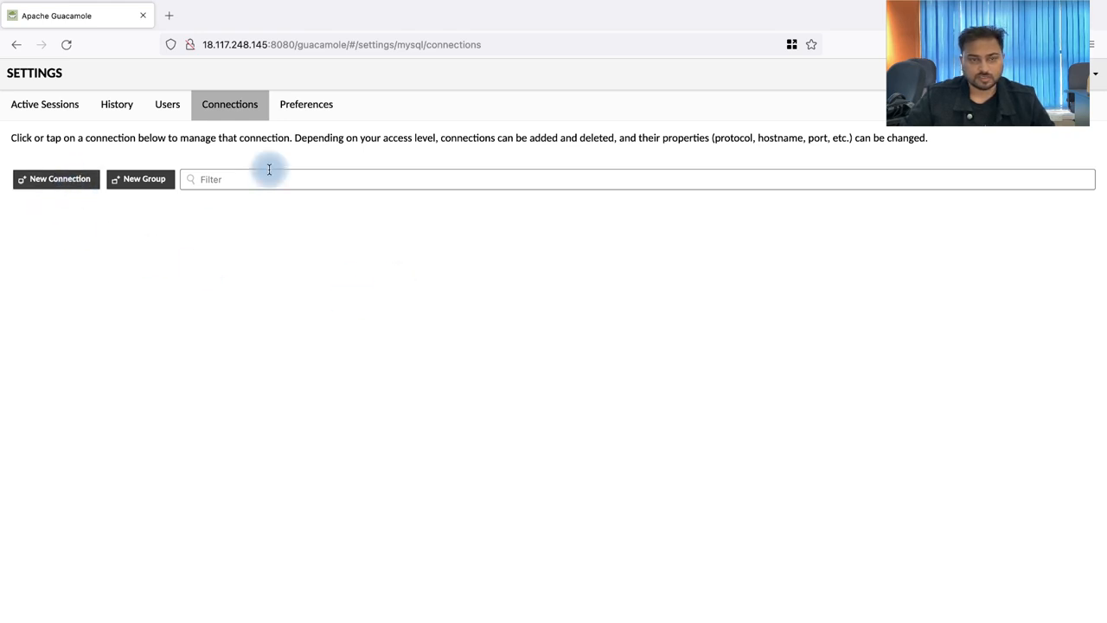
click(1095, 73)
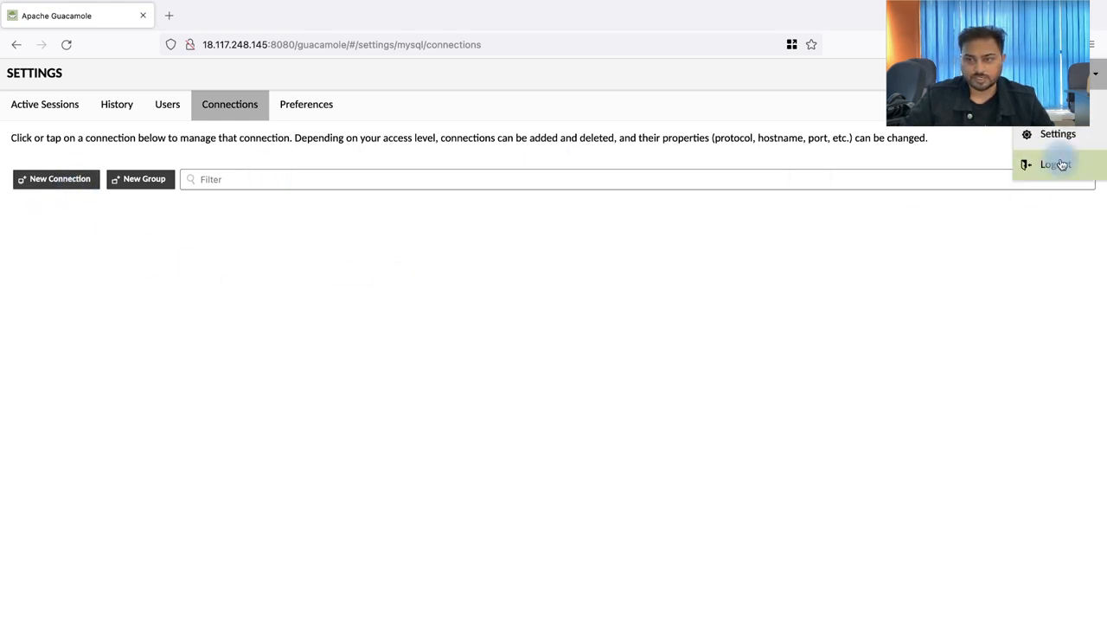
mouse_move(885, 235)
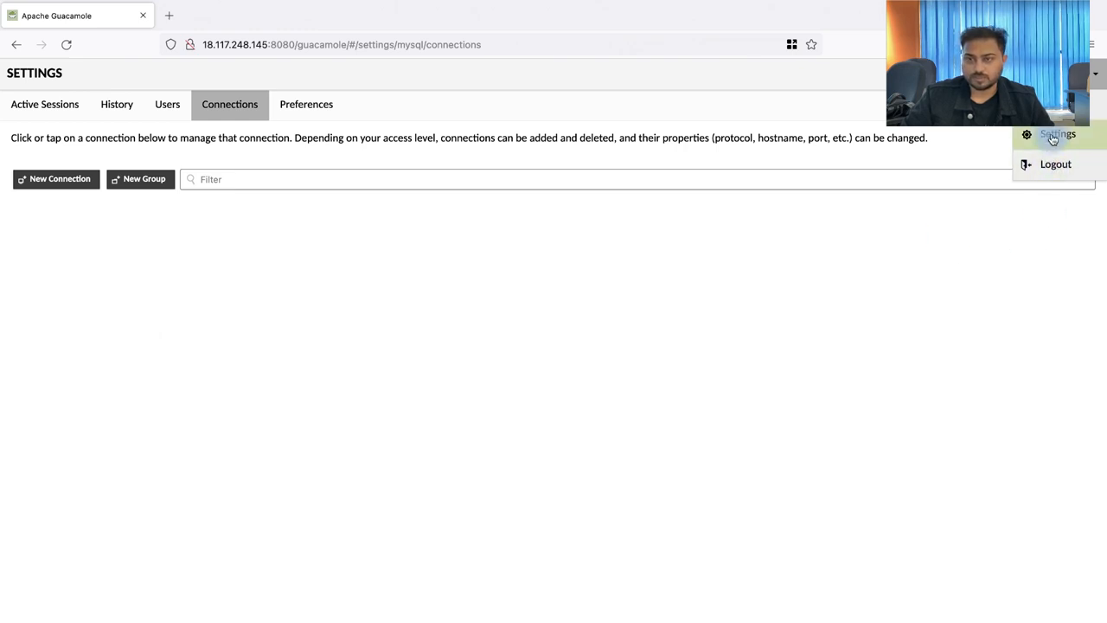
mouse_move(36, 204)
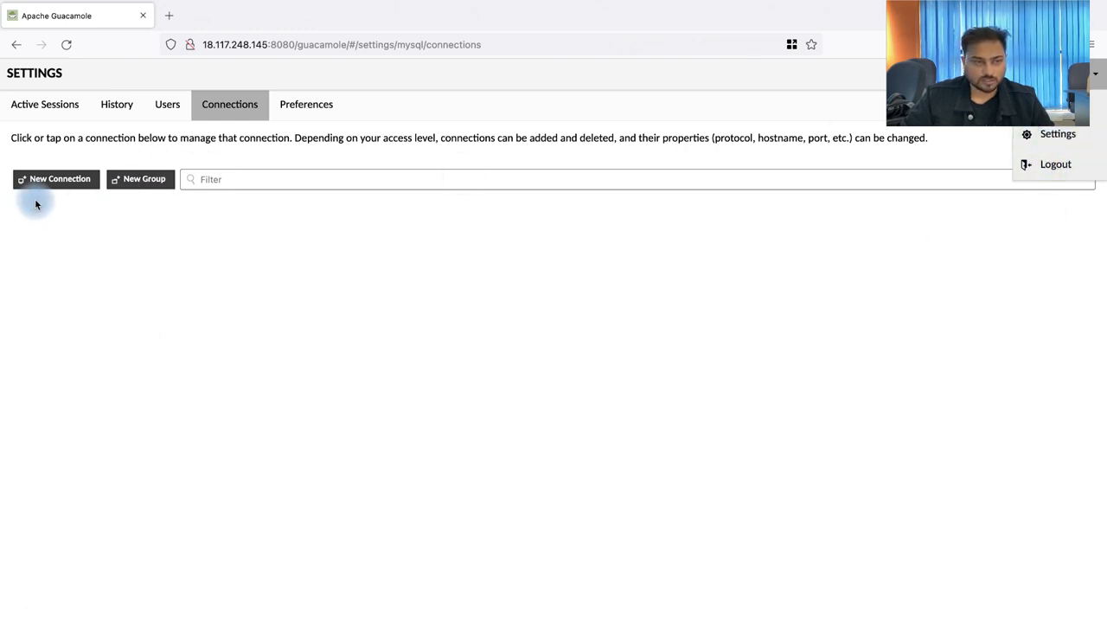
Create a new connection named Ubuntu-Harshad with SSH as its protocol, ready for the hostname.
click(56, 178)
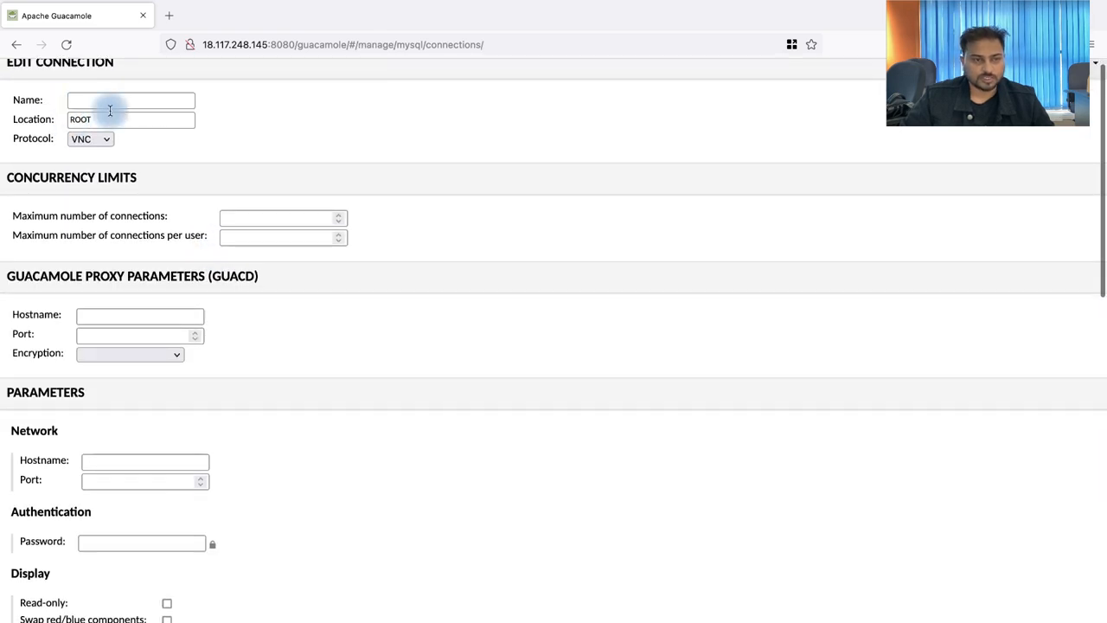
click(132, 100)
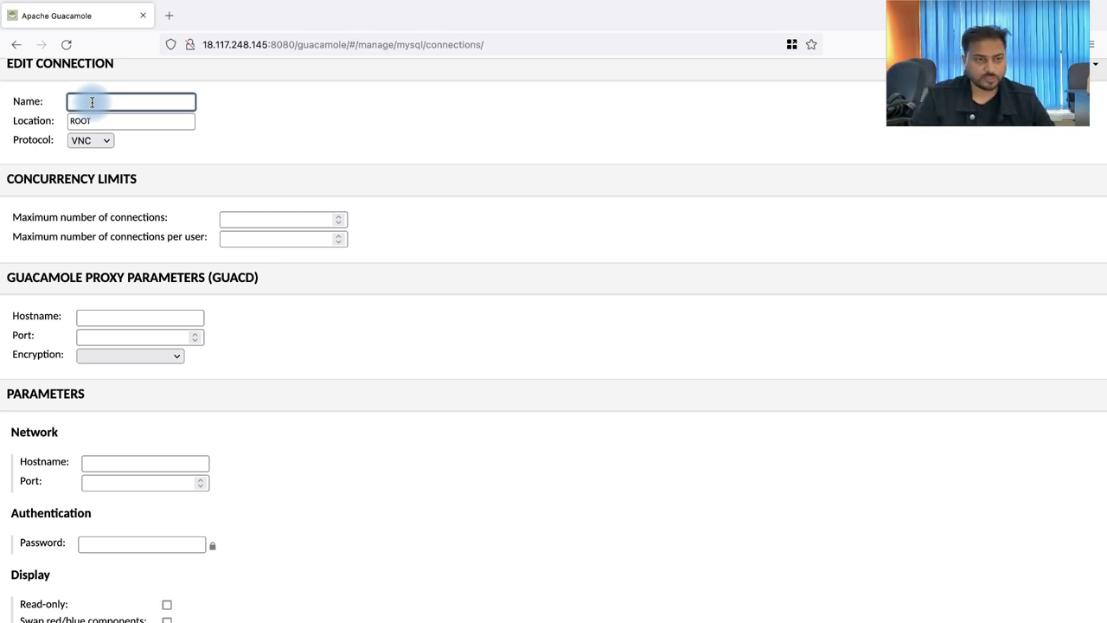
text(Ubuntu-Harshad)
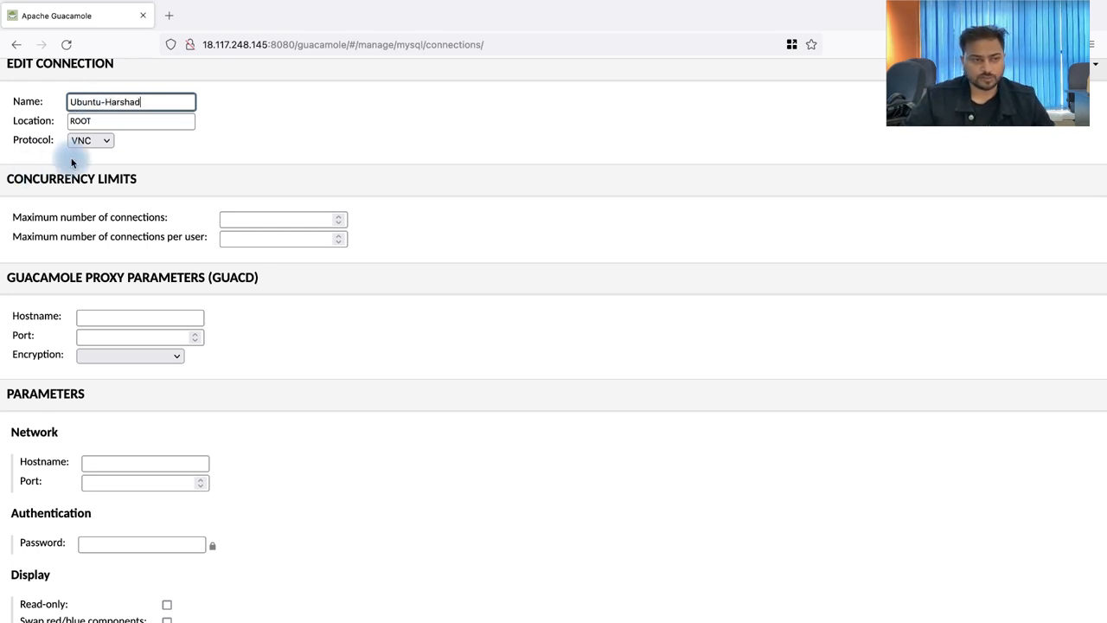
click(90, 140)
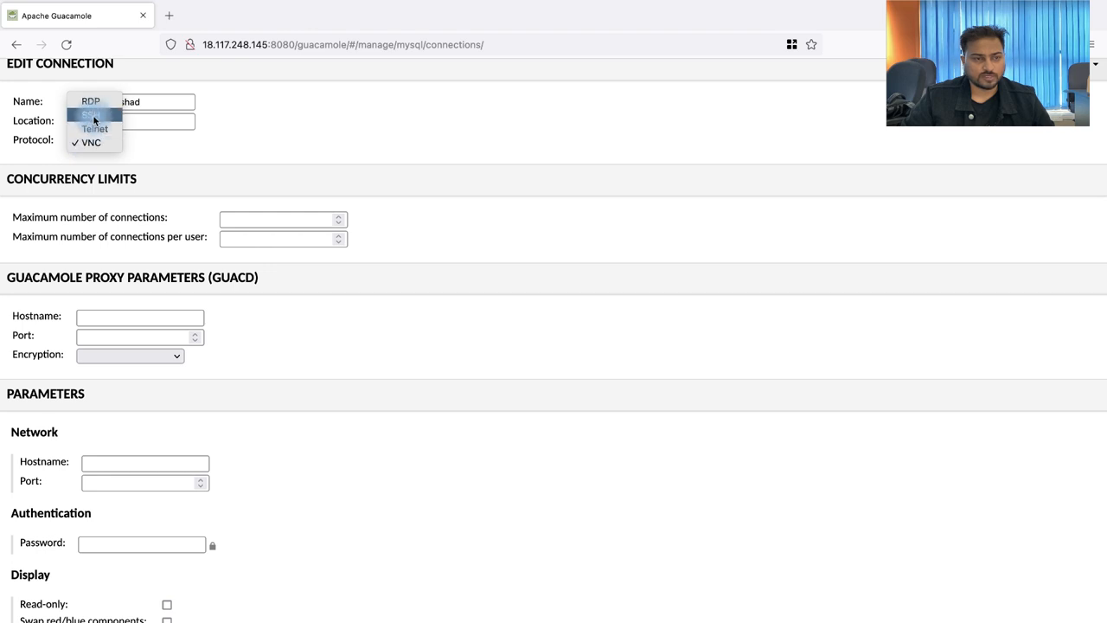
click(90, 114)
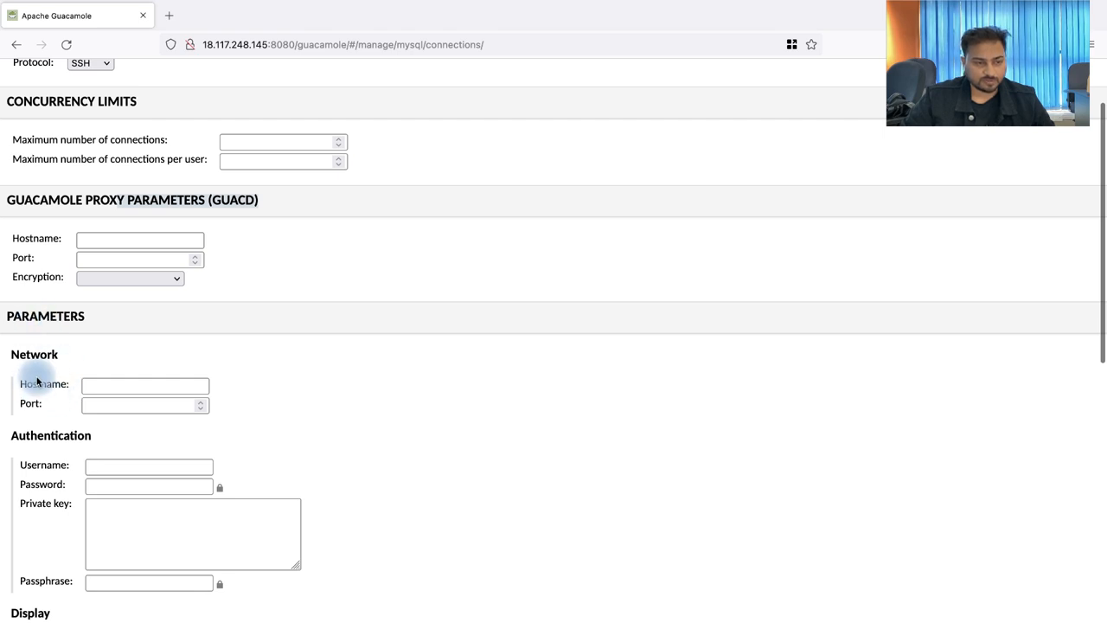
click(145, 384)
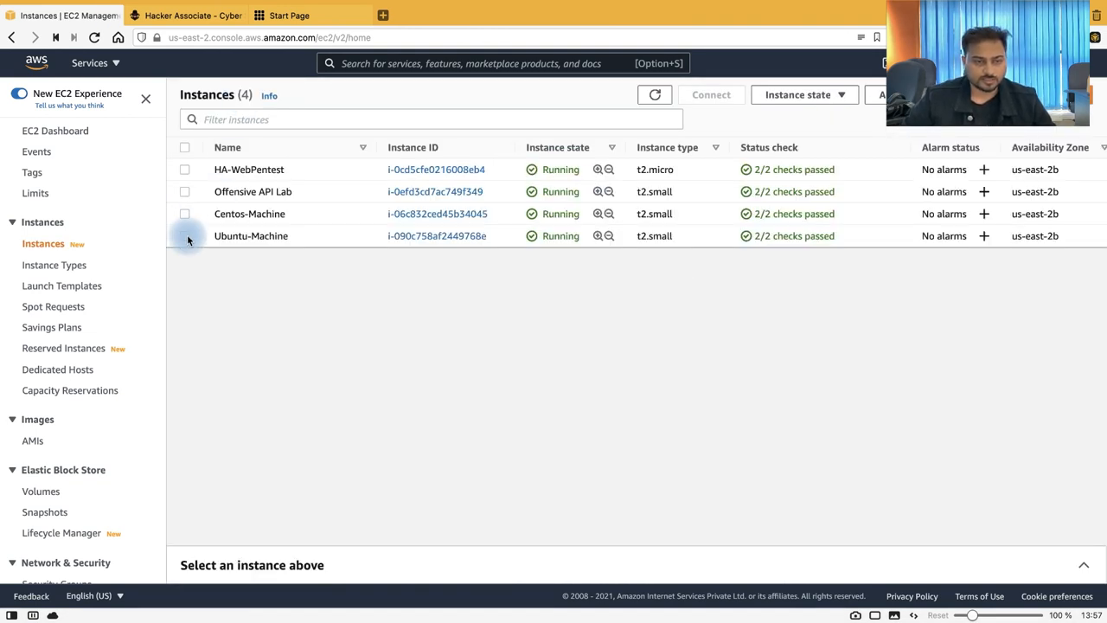
Look up Ubuntu-Machine's instance summary in EC2 and copy its public IPv4 address 3.132.213.152.
click(184, 236)
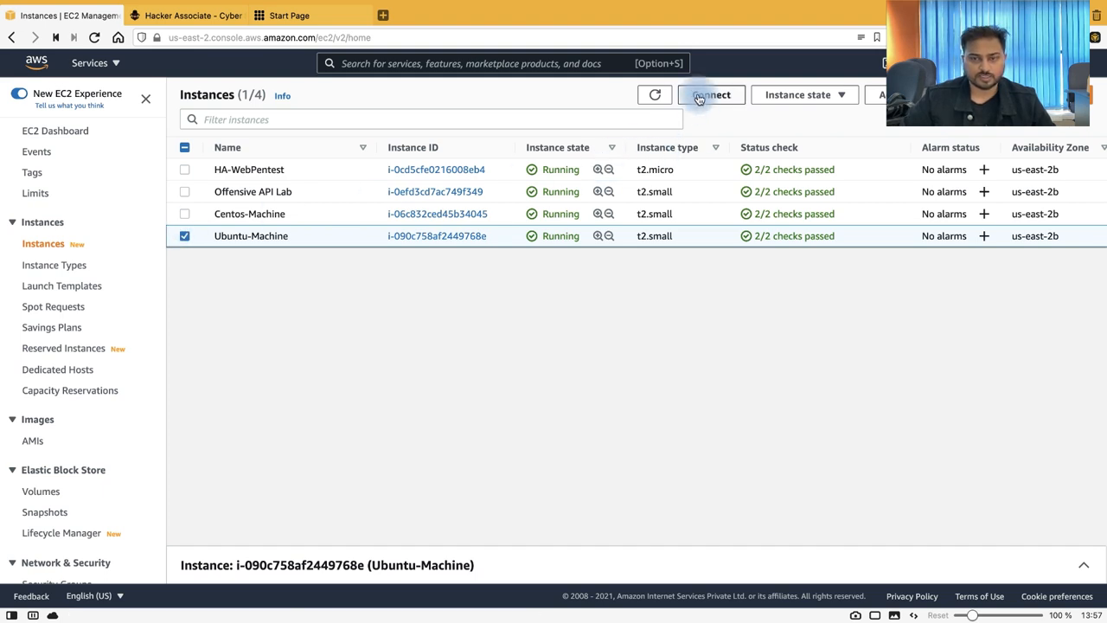
click(711, 93)
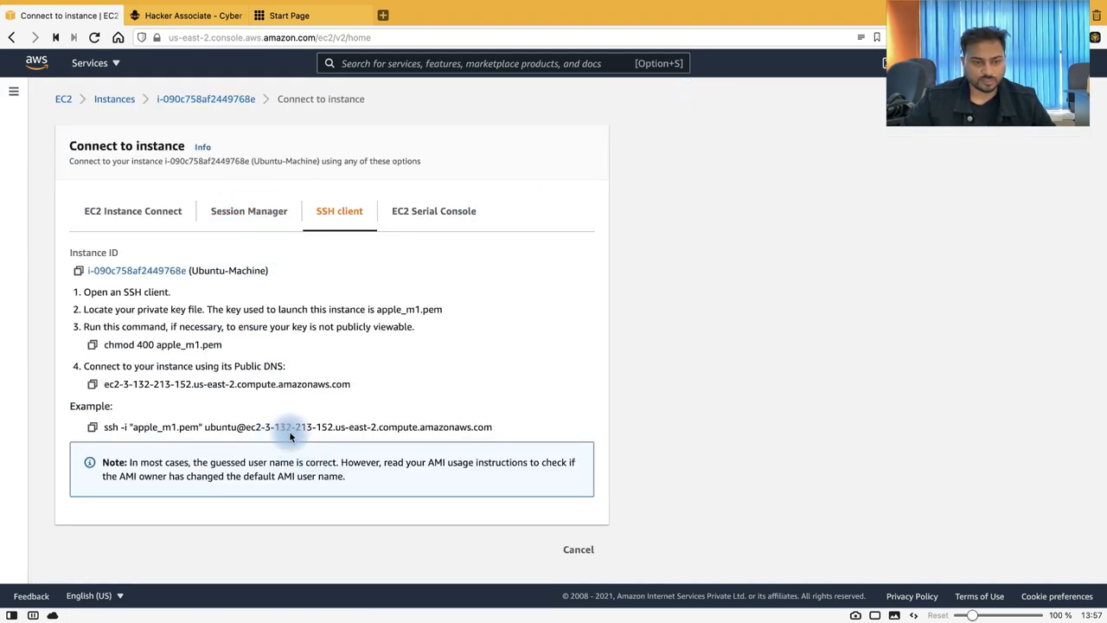
click(577, 550)
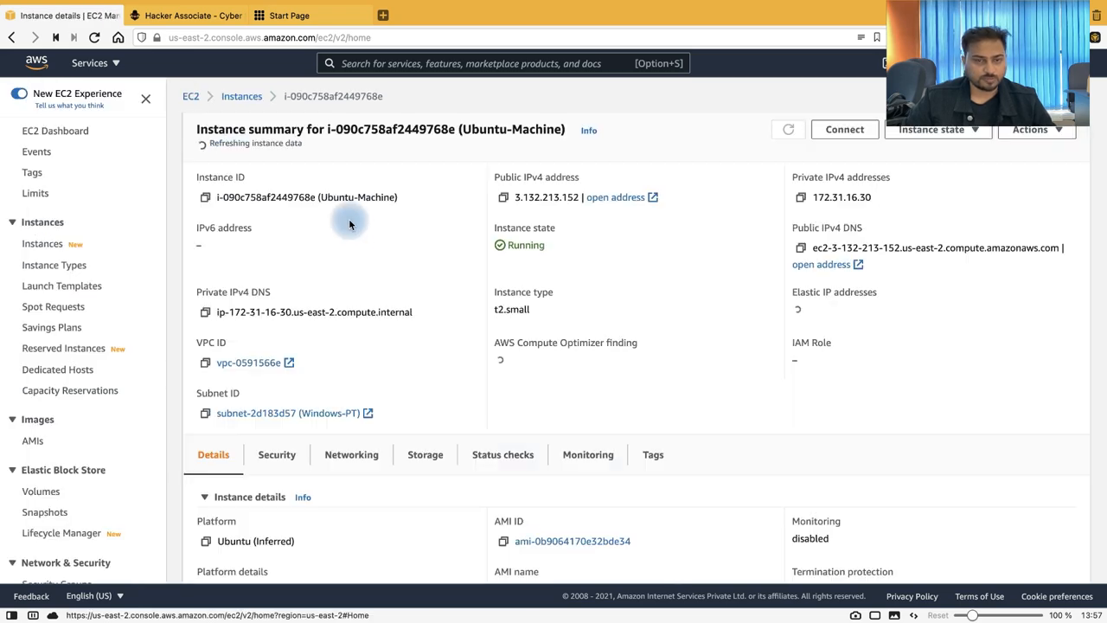
click(502, 194)
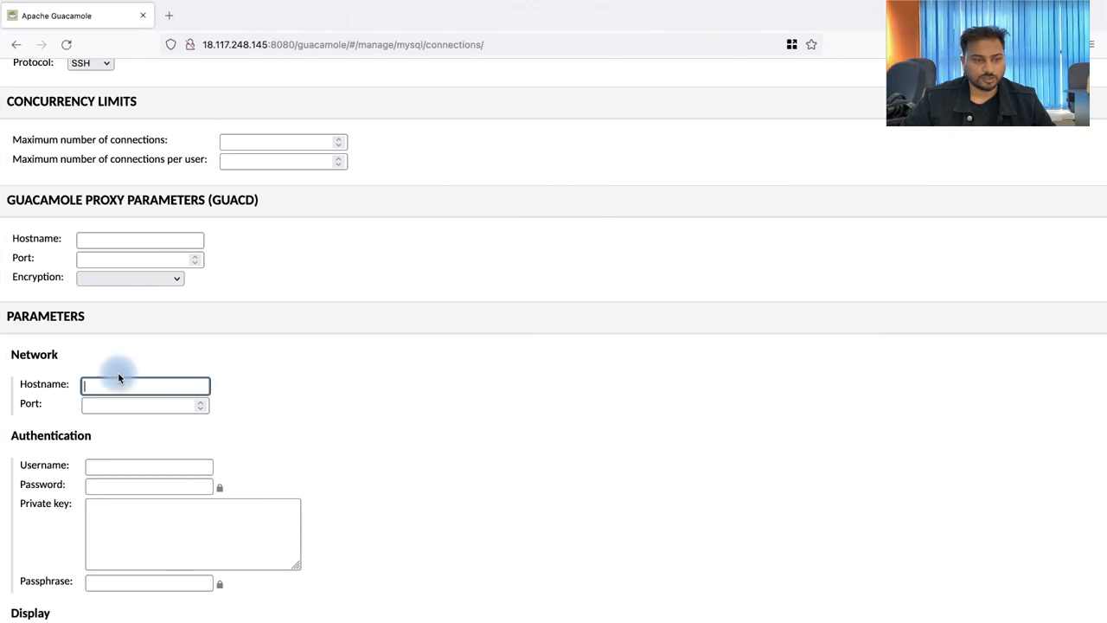
Fill hostname 3.132.213.152, port 22, the RSA private key and username ubuntu into the SSH connection.
text(3.132.213.152)
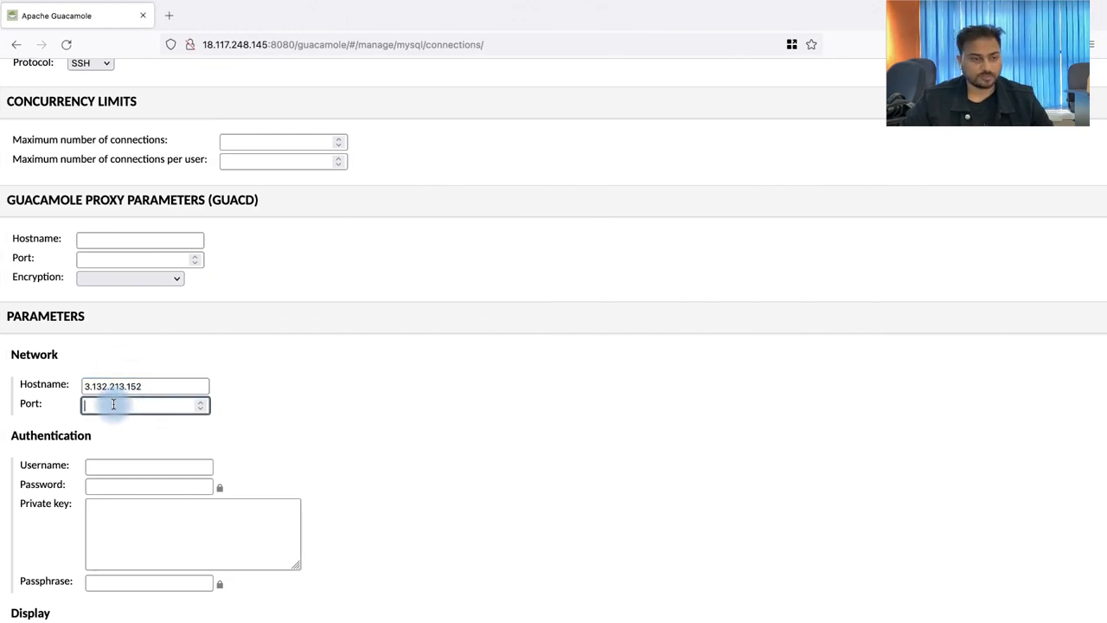
text(22)
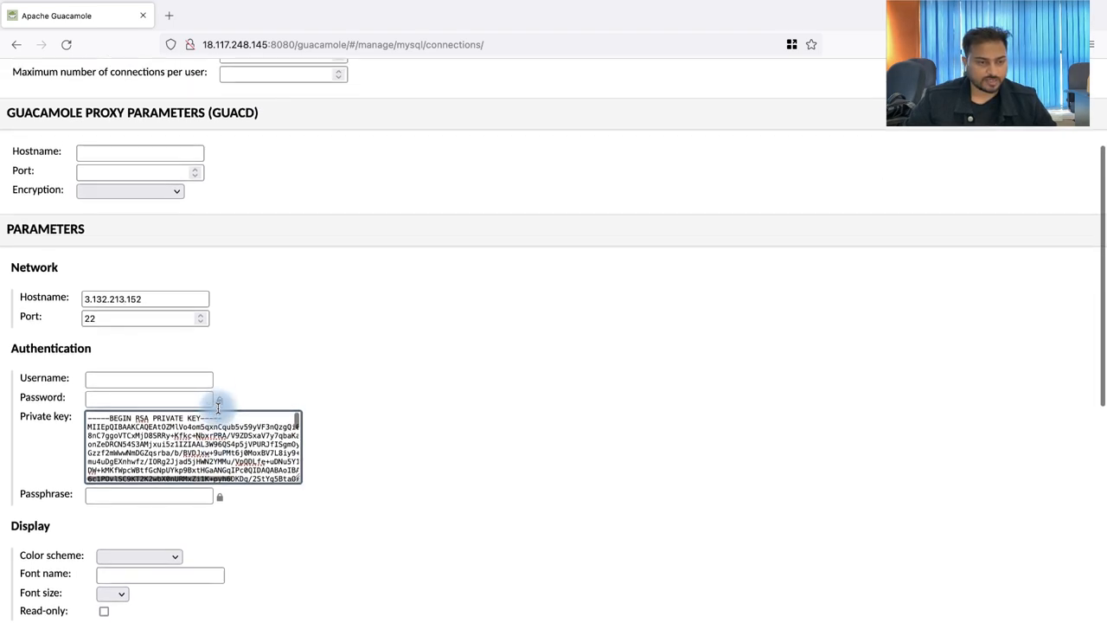
scroll(down, 3)
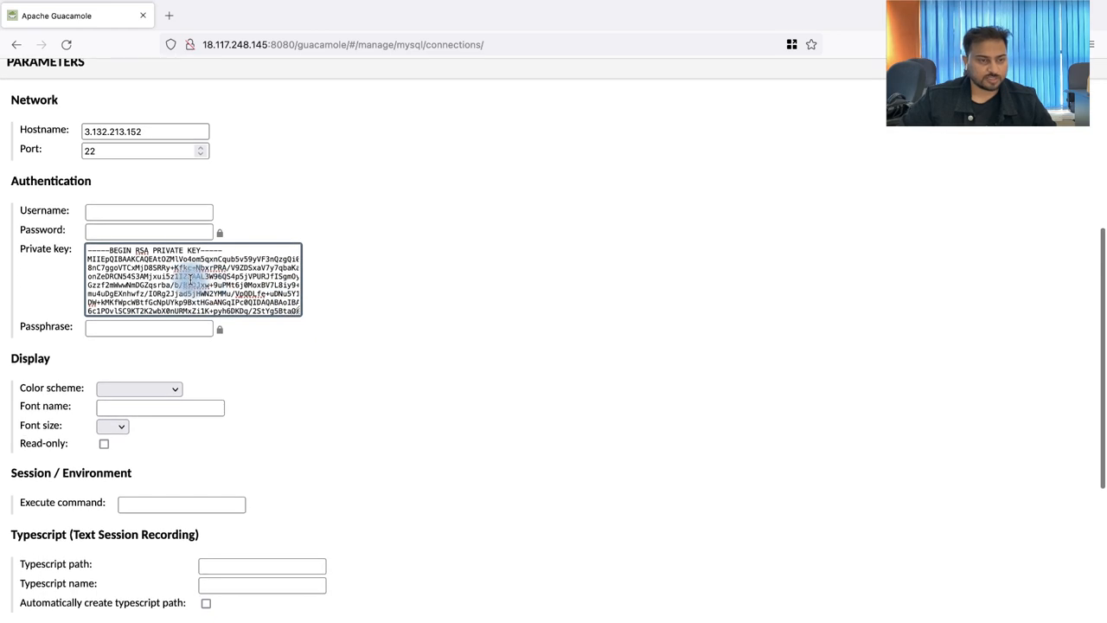
click(149, 211)
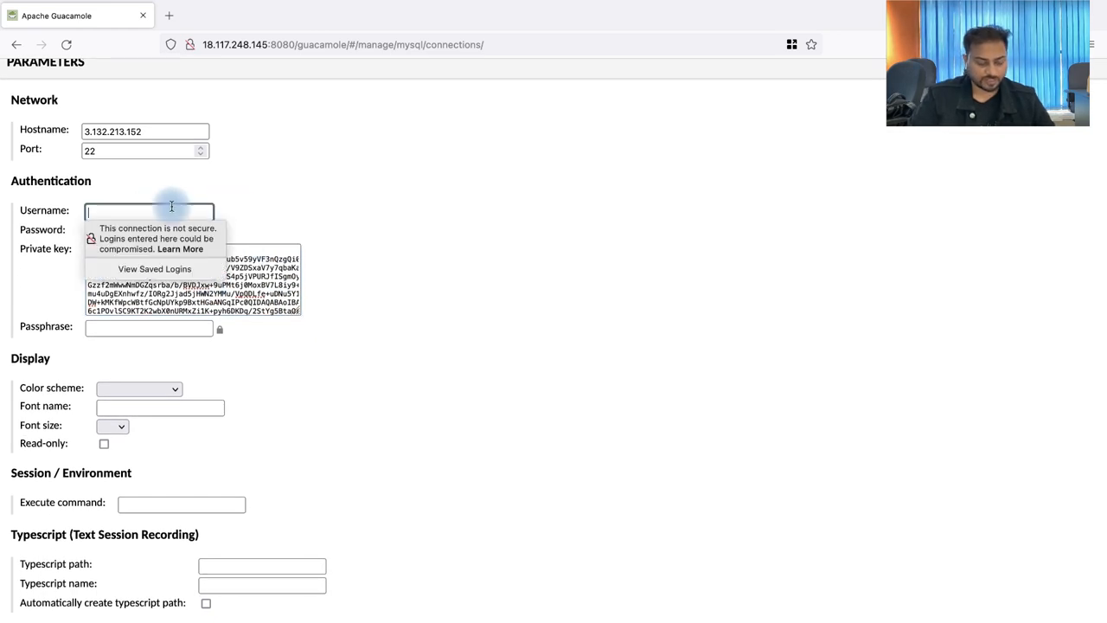
text(ubuntu)
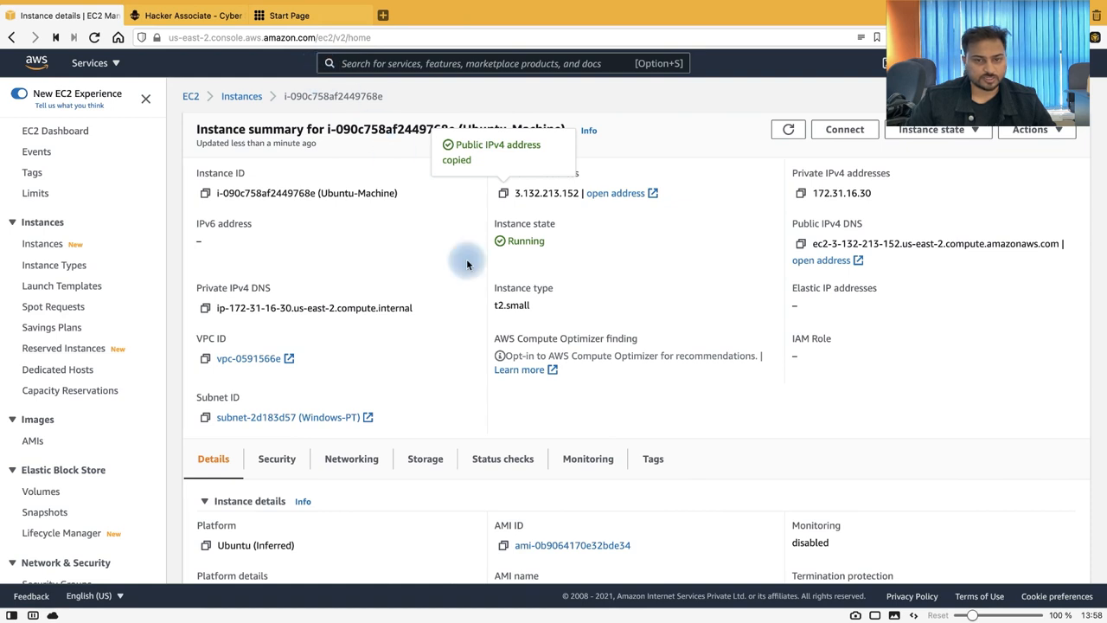
Return to the EC2 instance list, then back to the Guacamole SSH connection form.
click(242, 97)
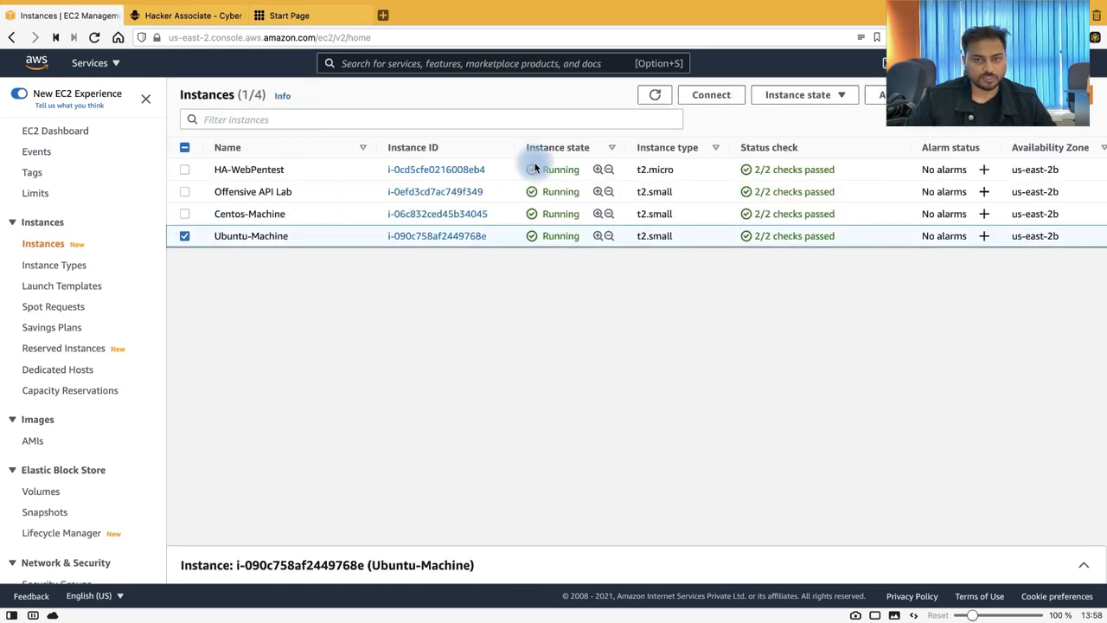
click(711, 93)
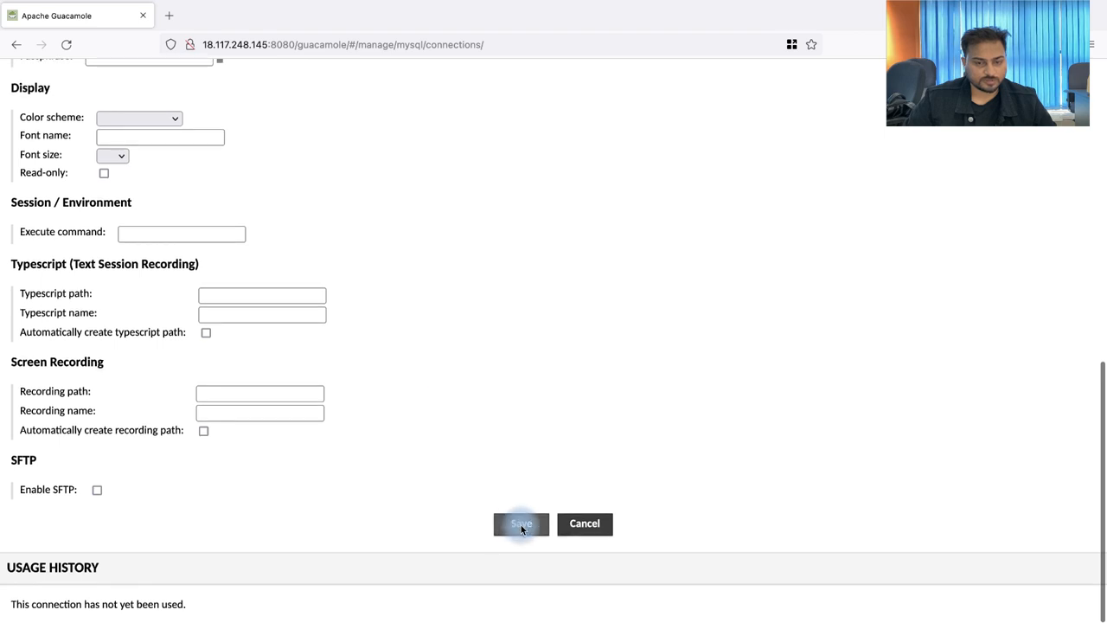
Save the Ubuntu-Harshad connection and launch it from All Connections on the home page.
click(521, 522)
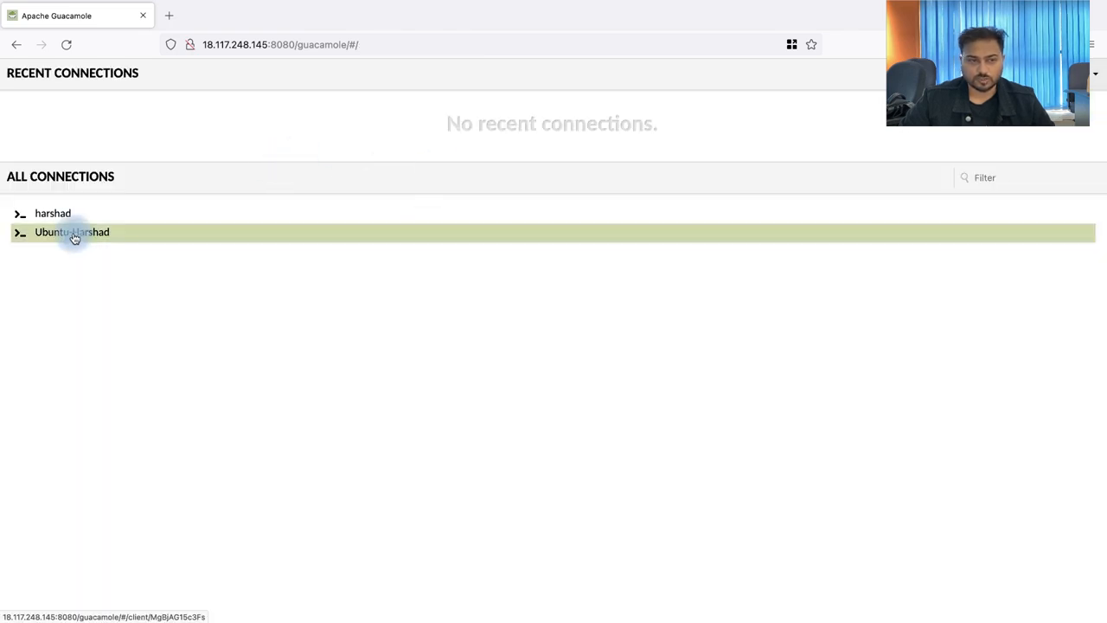
click(73, 232)
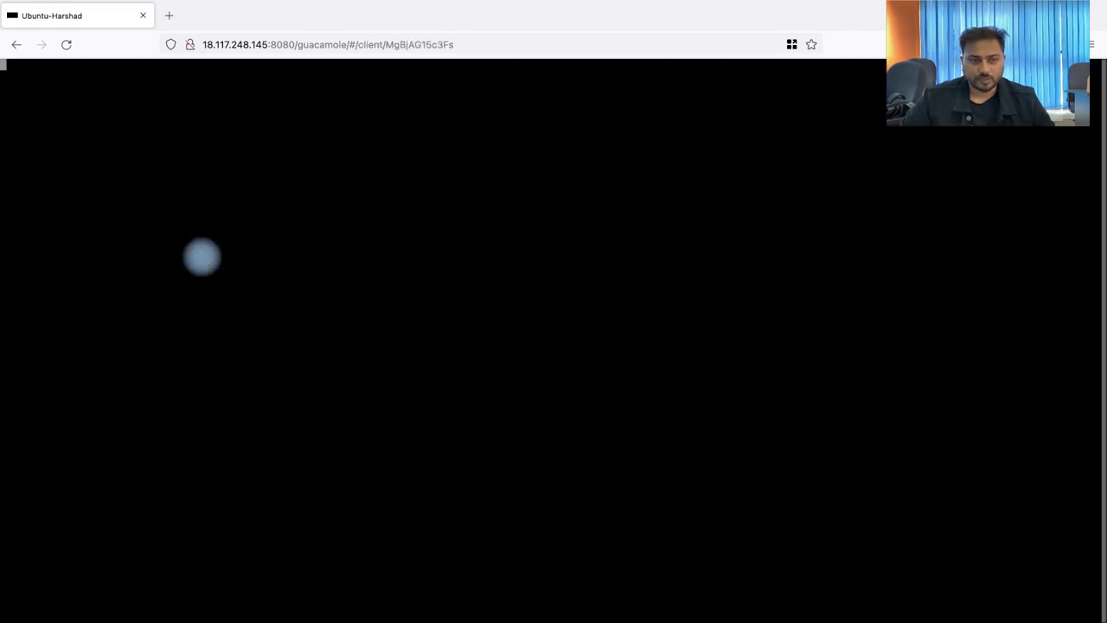